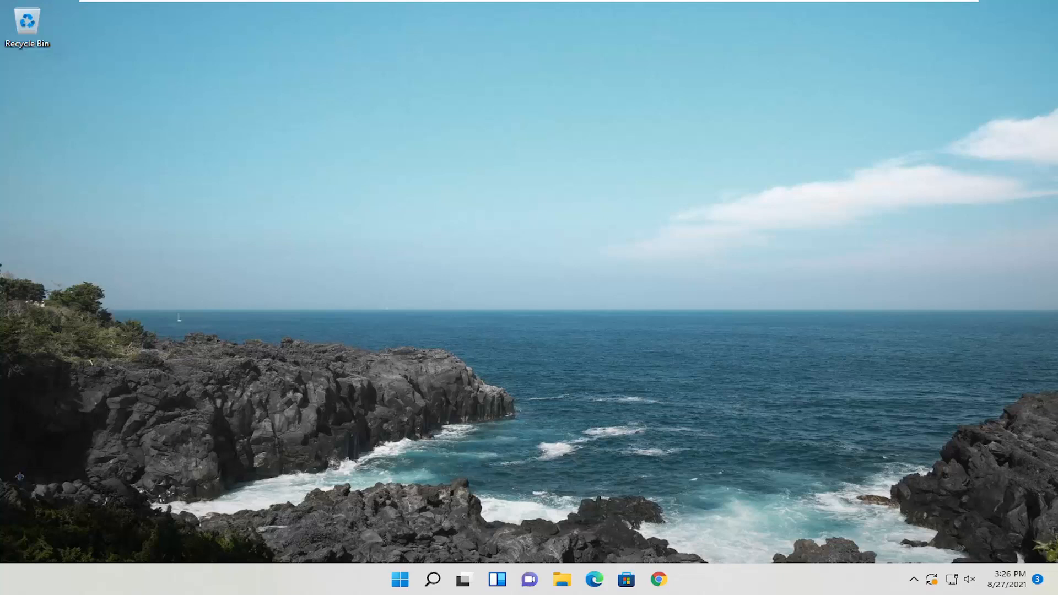
mouse_move(435, 563)
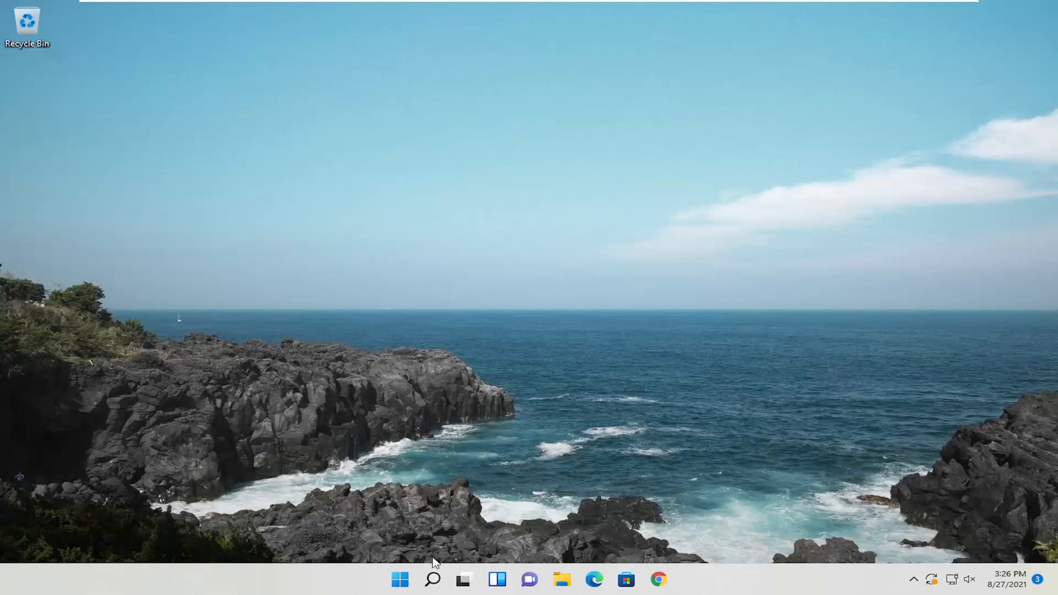
- Restart the PC from Start > Power with Shift held so it boots into recovery options
click(399, 579)
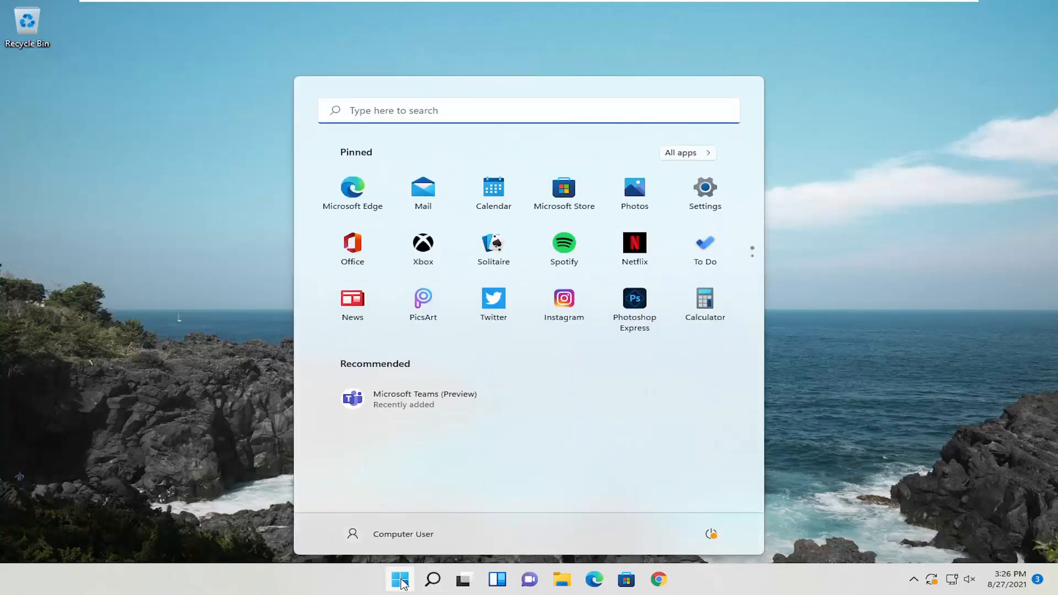
mouse_move(653, 526)
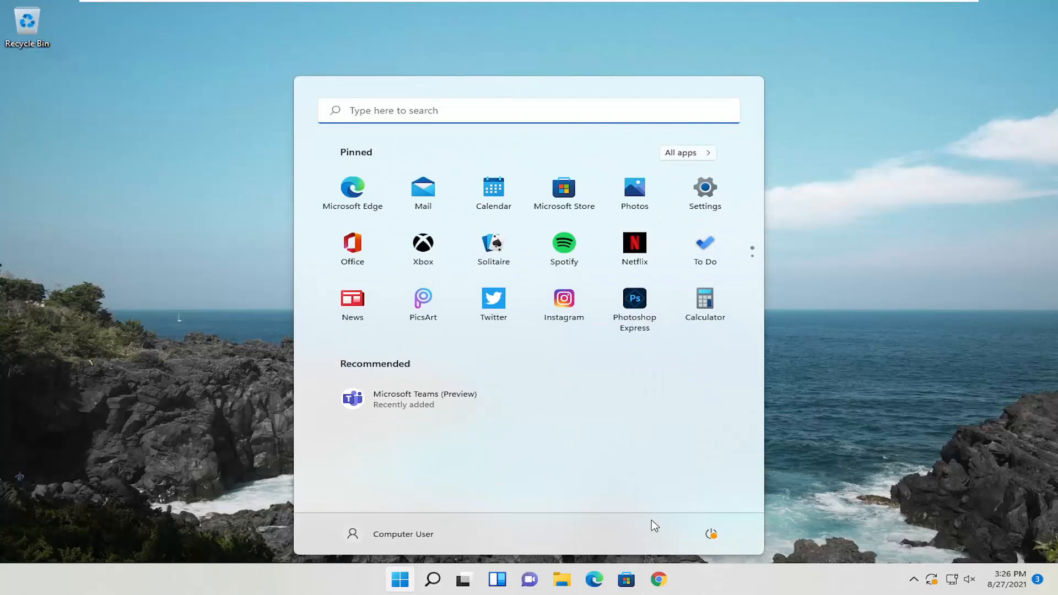
mouse_move(673, 521)
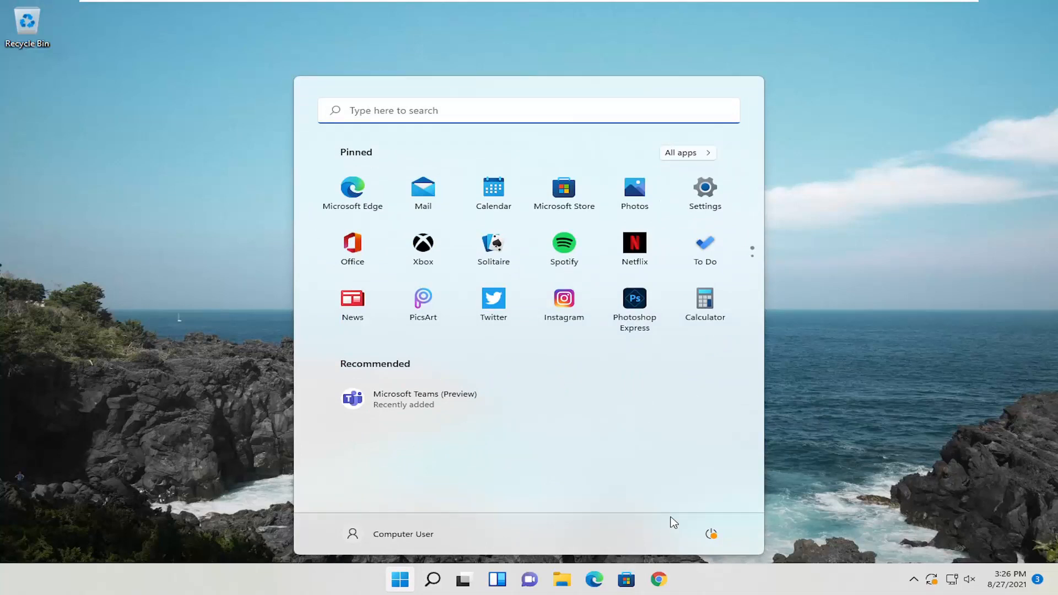
click(711, 533)
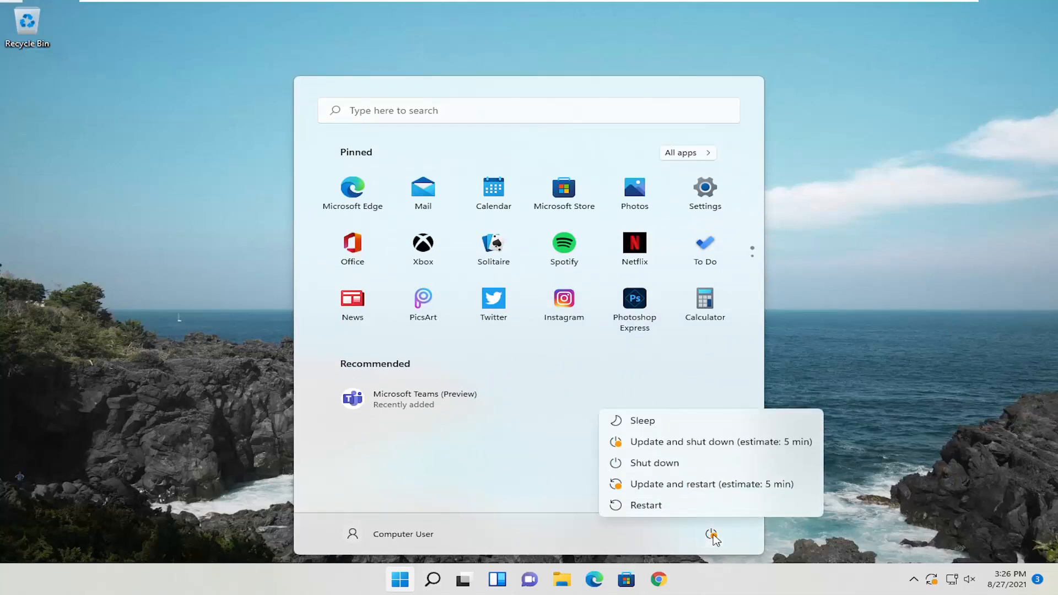
mouse_move(646, 504)
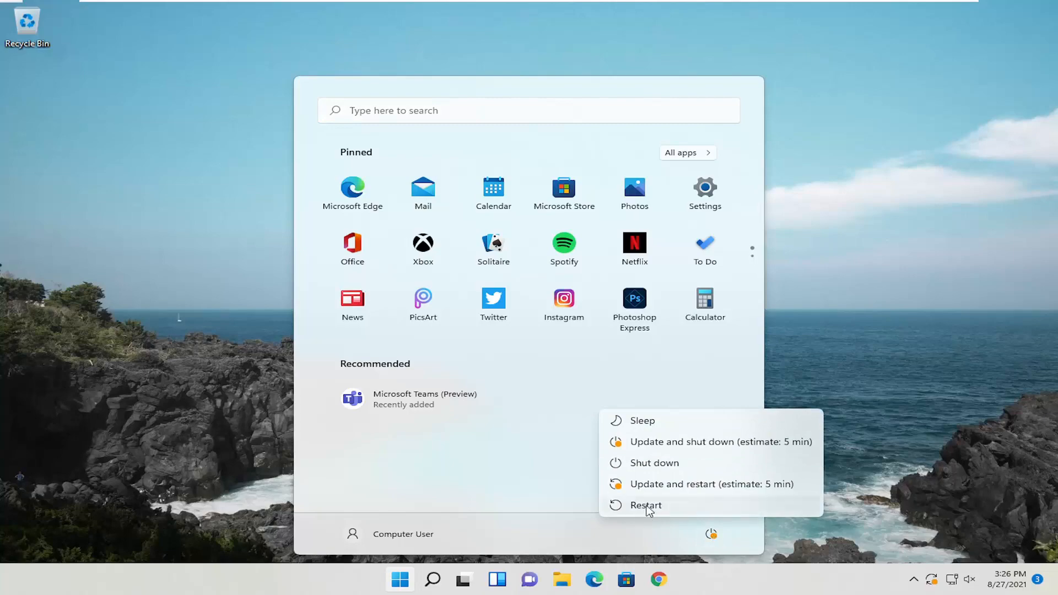
click(645, 505)
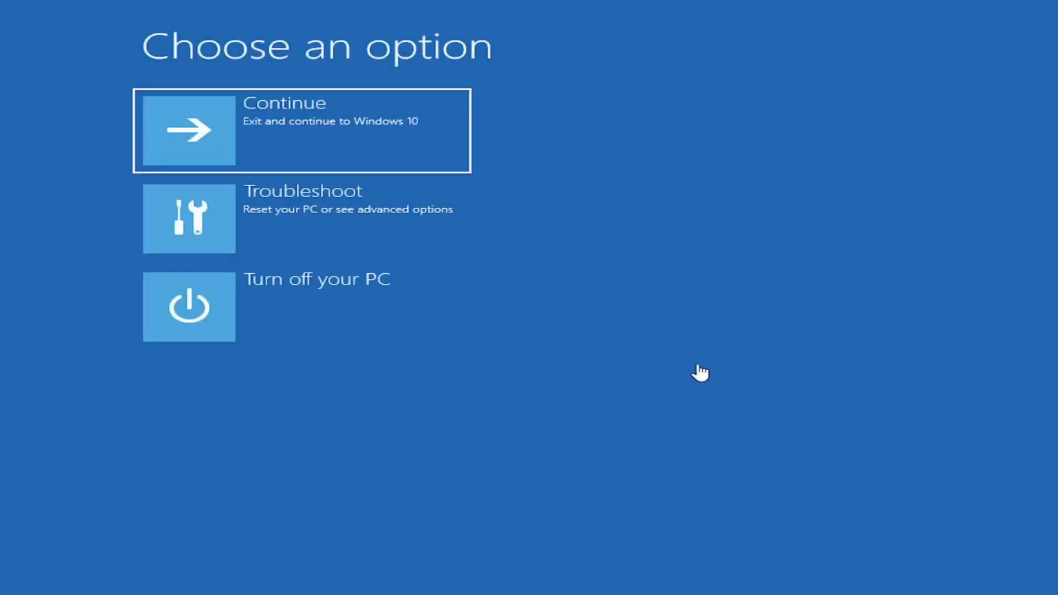
- Go through Troubleshoot and Advanced options to the Uninstall Updates screen
click(302, 218)
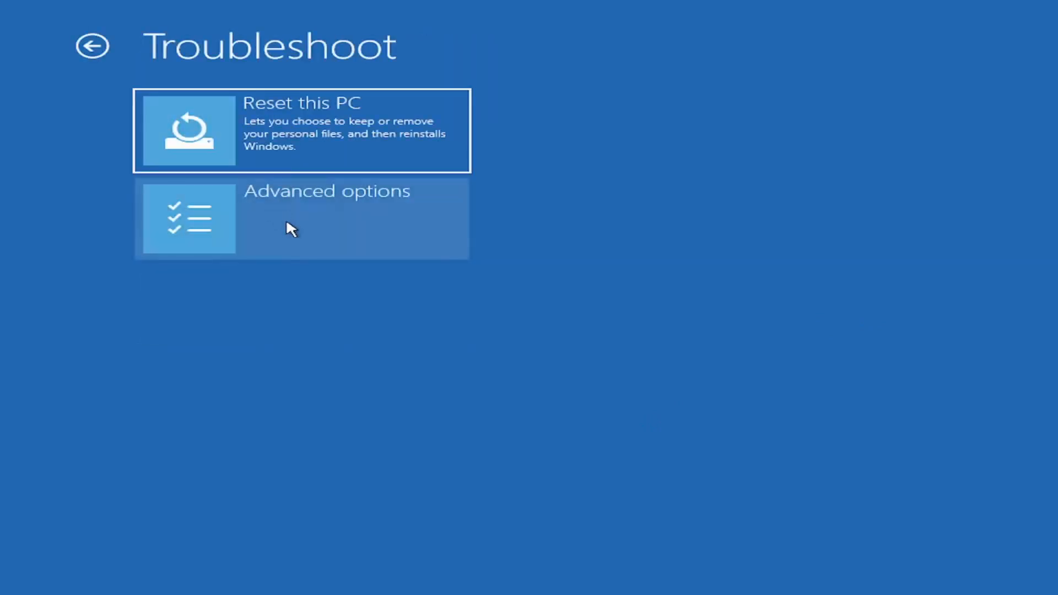
click(301, 218)
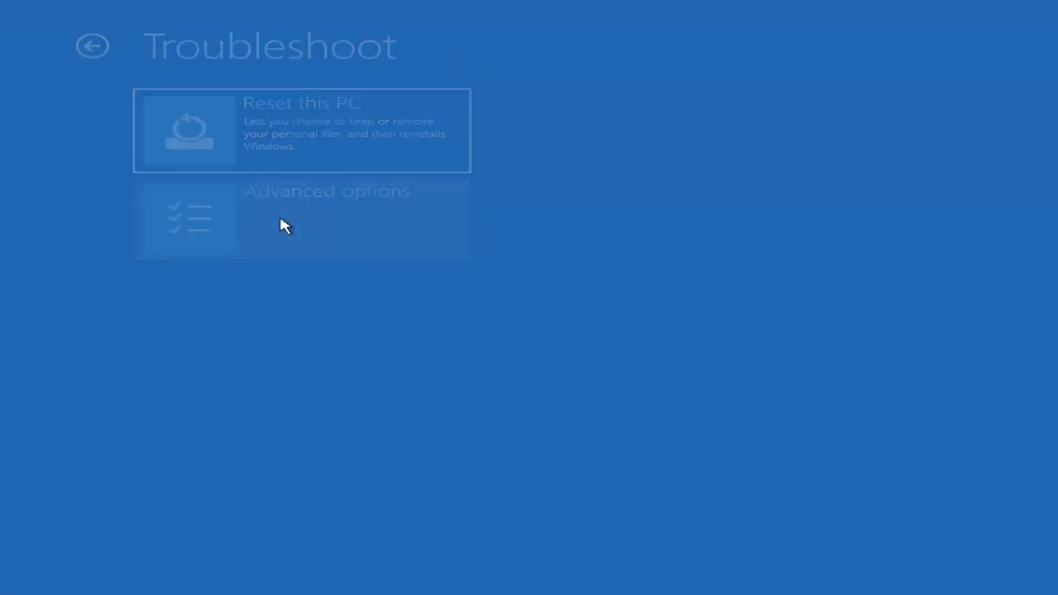
click(326, 217)
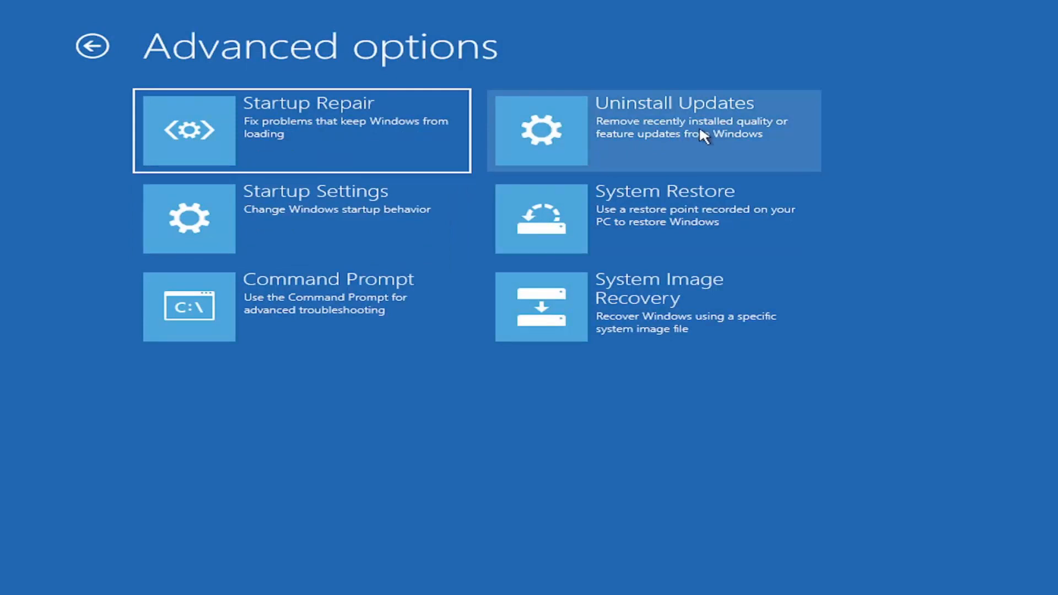
click(651, 130)
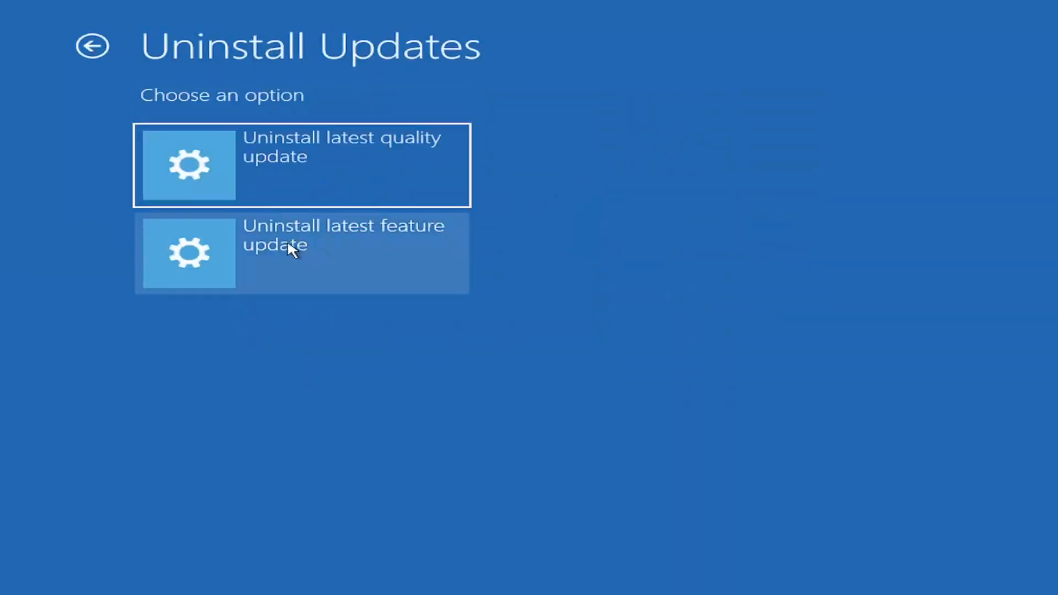
- Choose 'Uninstall latest feature update' and stop at its confirmation screen
click(302, 252)
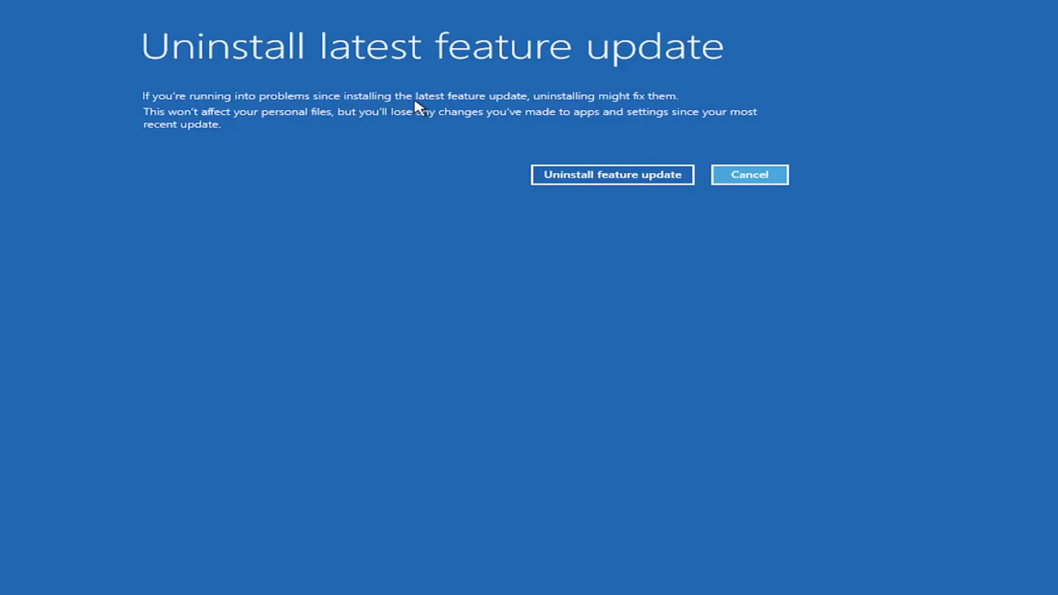
mouse_move(581, 100)
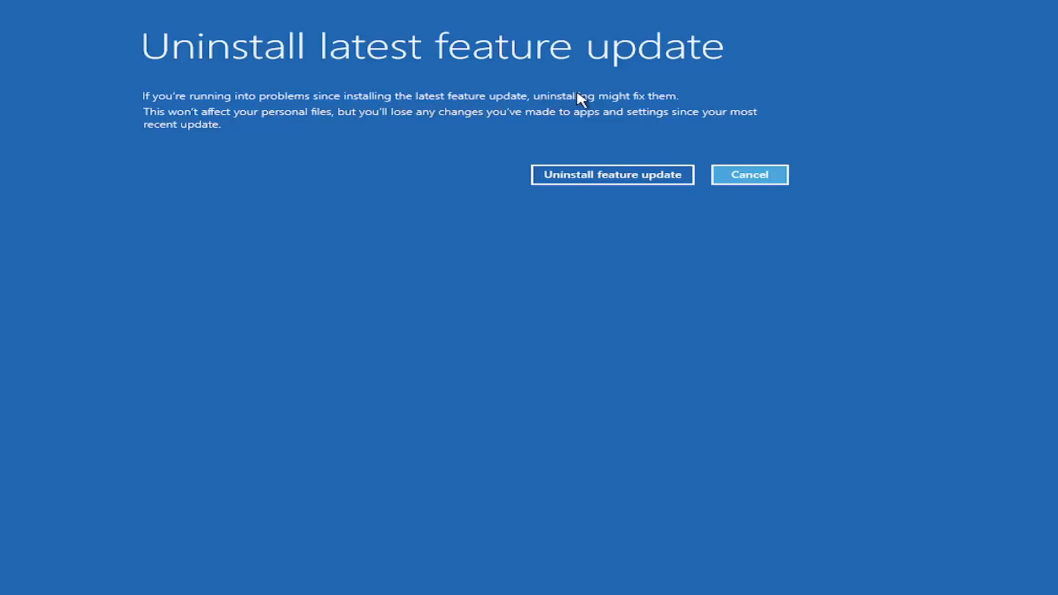
mouse_move(290, 131)
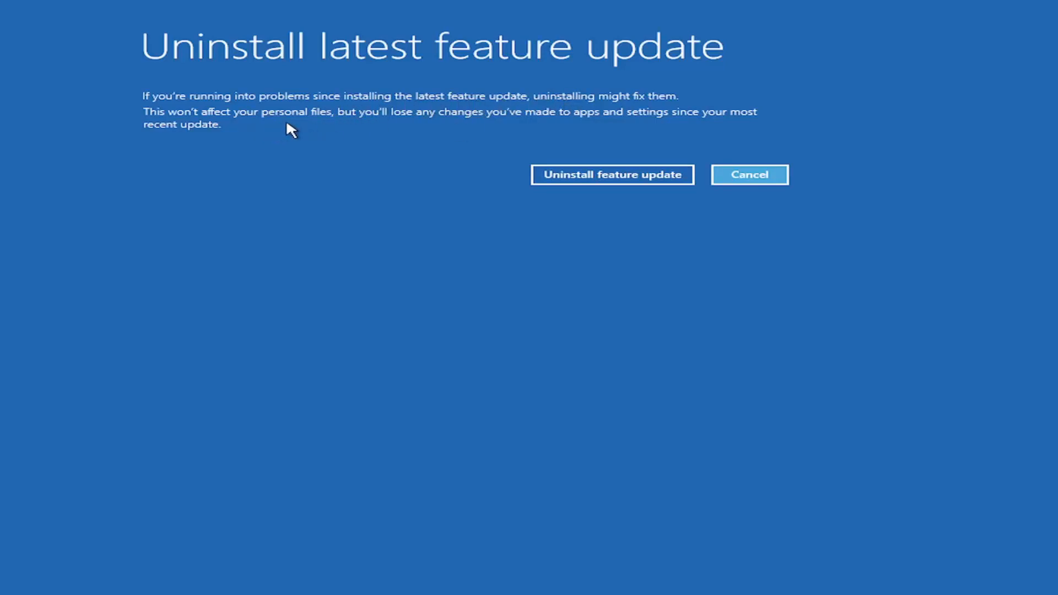
mouse_move(312, 130)
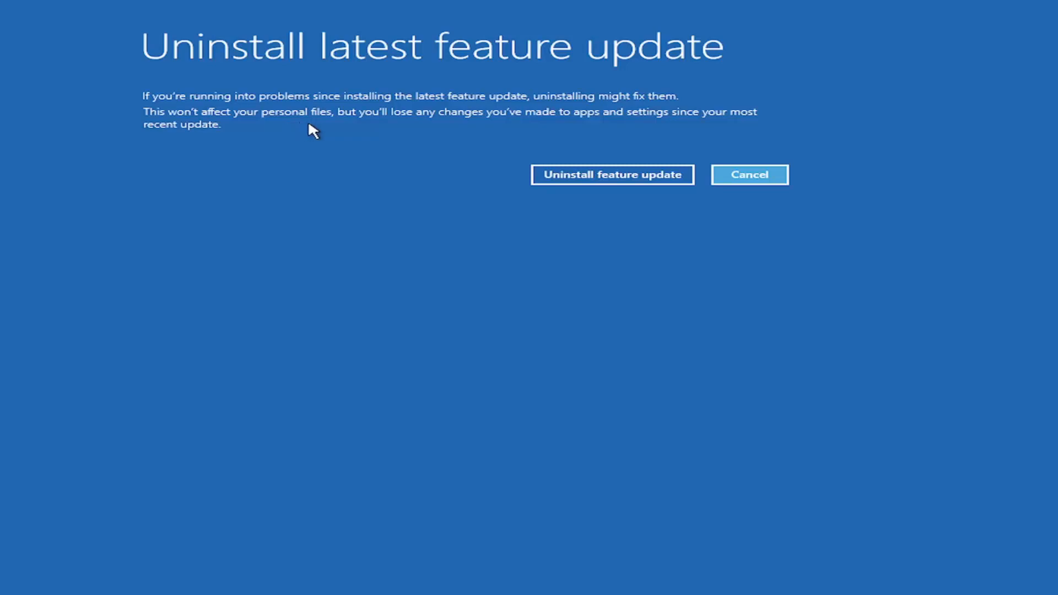
mouse_move(346, 133)
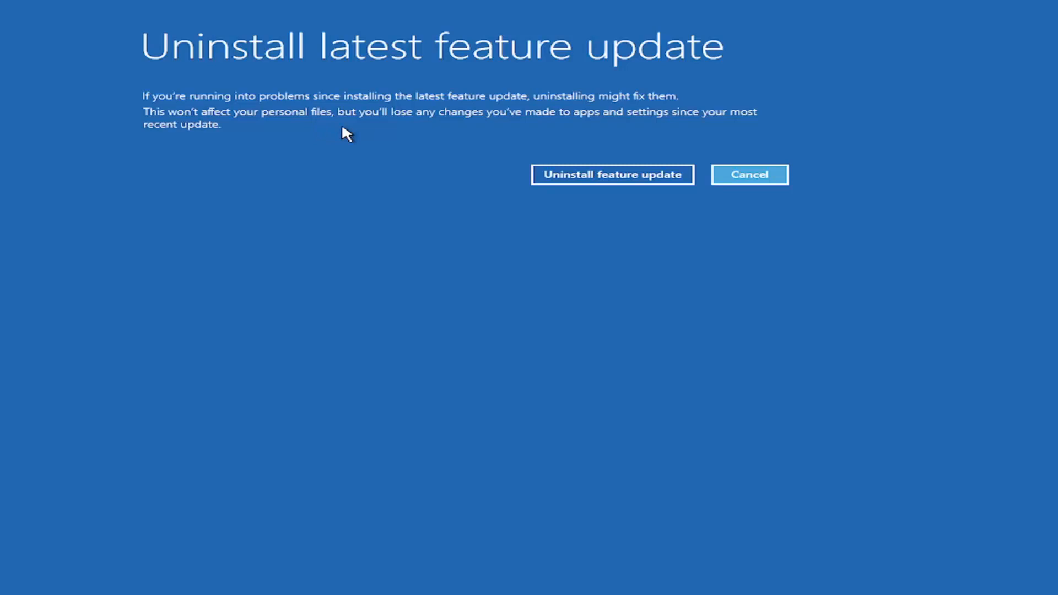
mouse_move(671, 176)
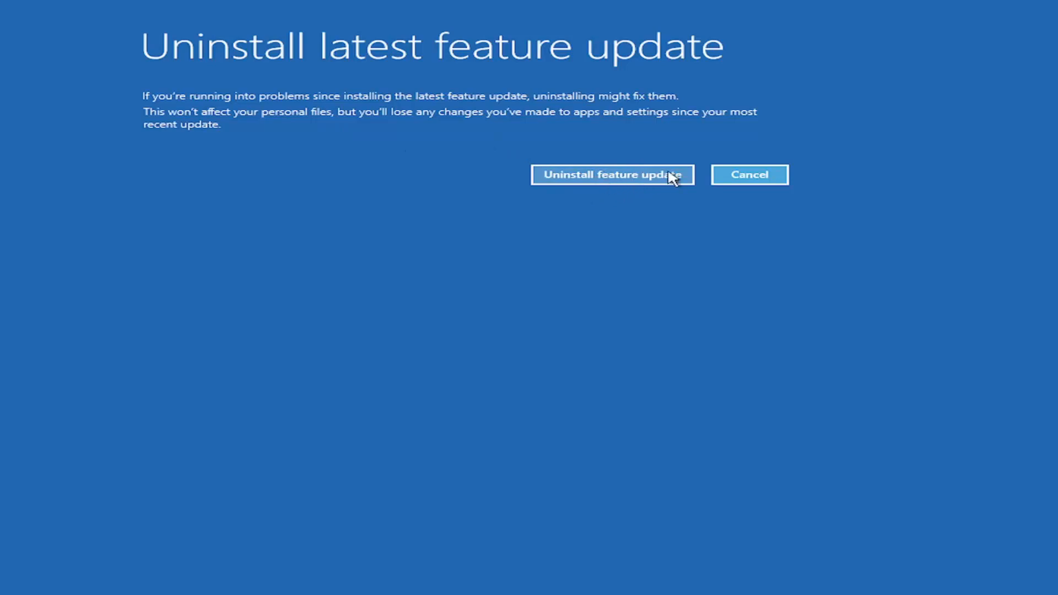